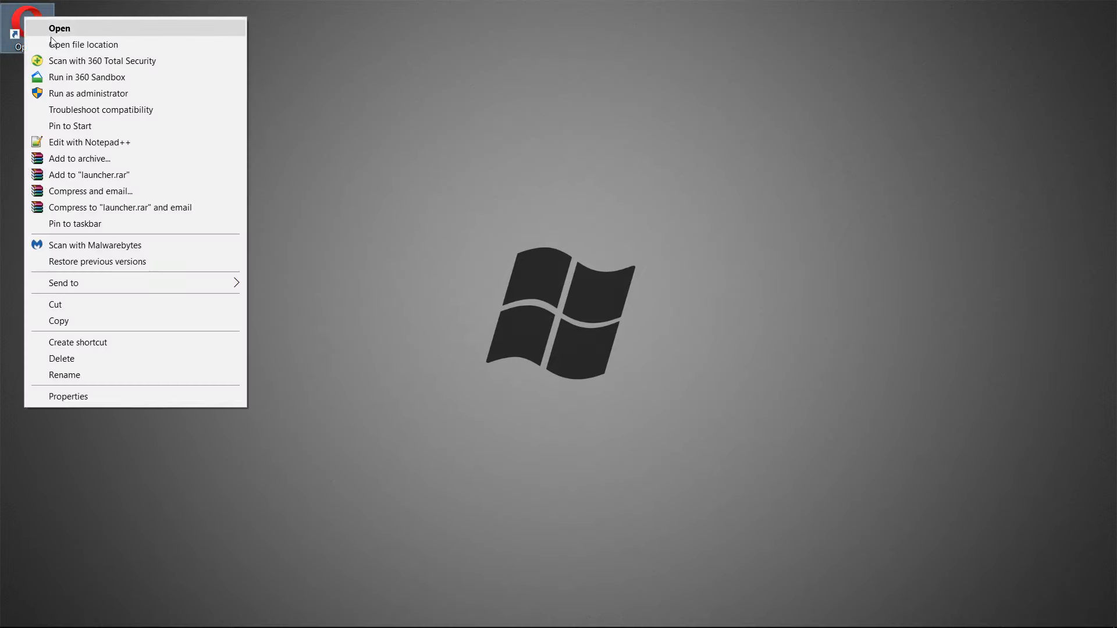
# Launch Opera from its desktop shortcut to reach the Speed Dial start page
pyautogui.click(59, 28)
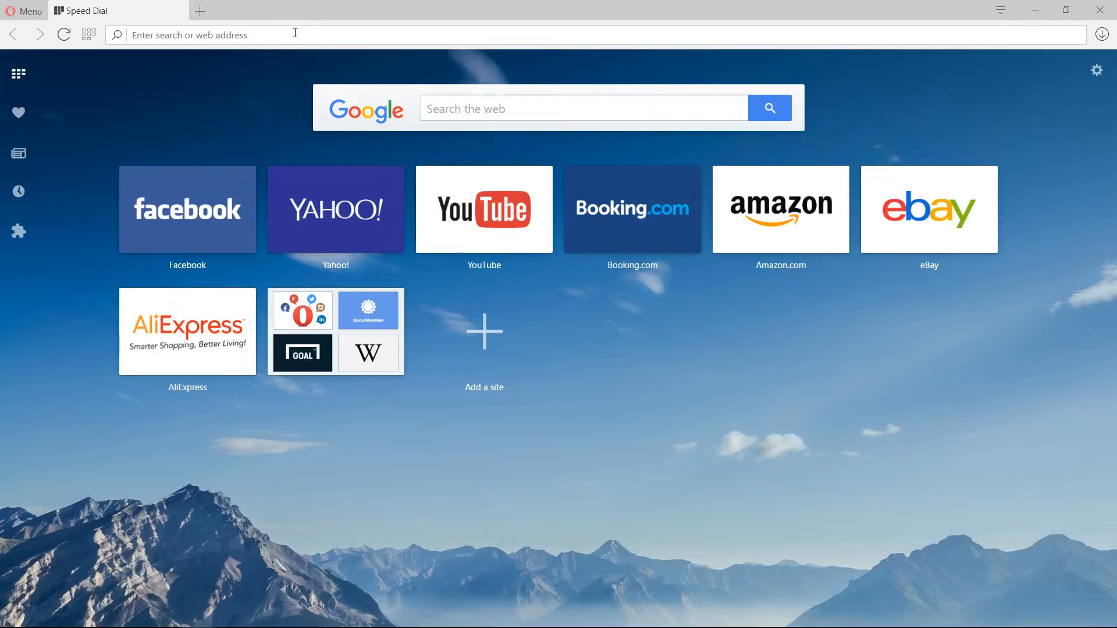
pyautogui.write('http://steamcommunity.com/id/SnowGum')
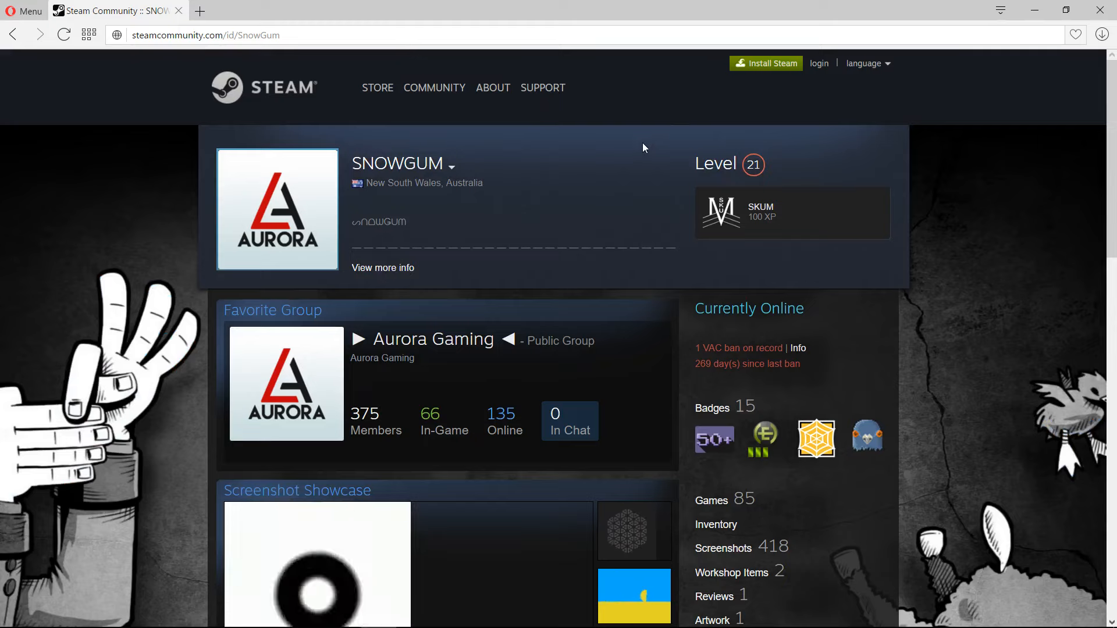
# Scroll the games list down to Grand Pigeon's Duty and right-click its hours line
pyautogui.scroll(-3)
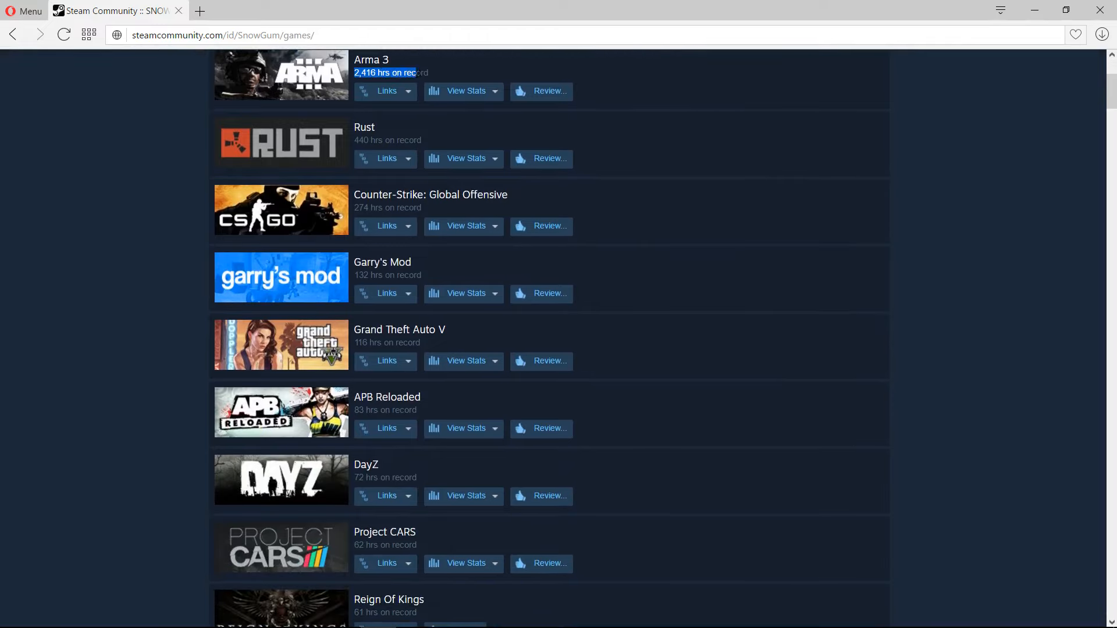
pyautogui.scroll(-3)
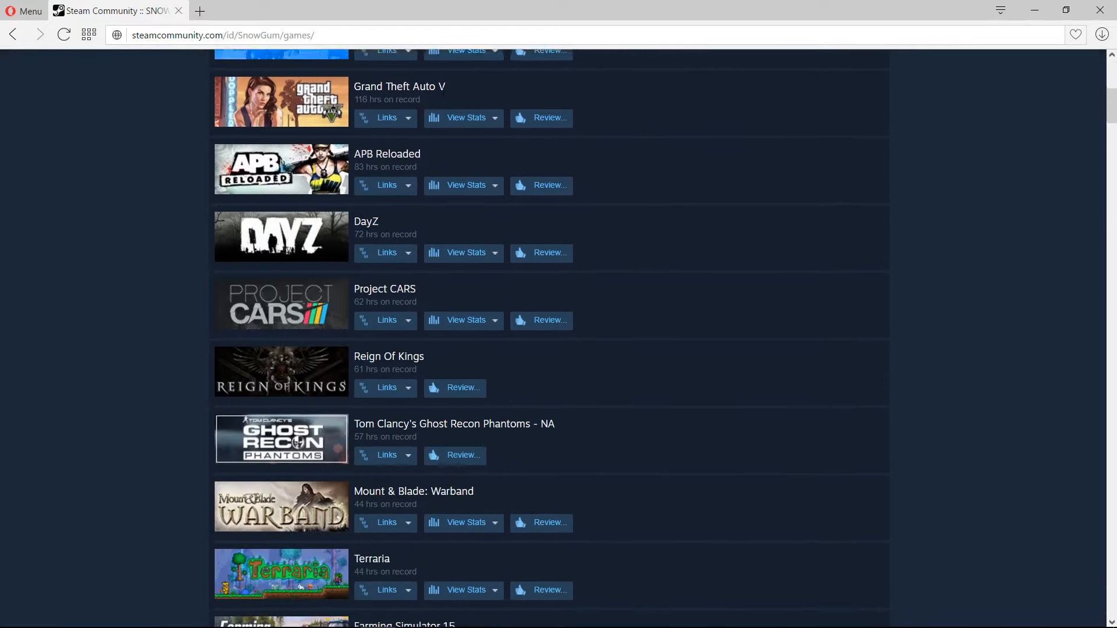
pyautogui.scroll(-3)
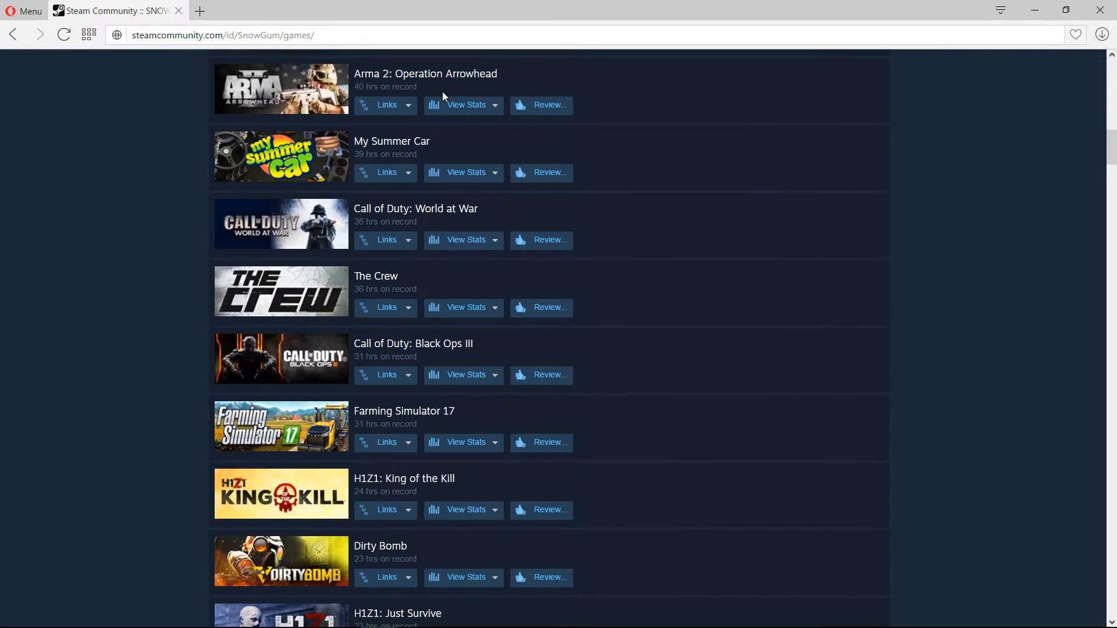
pyautogui.scroll(-3)
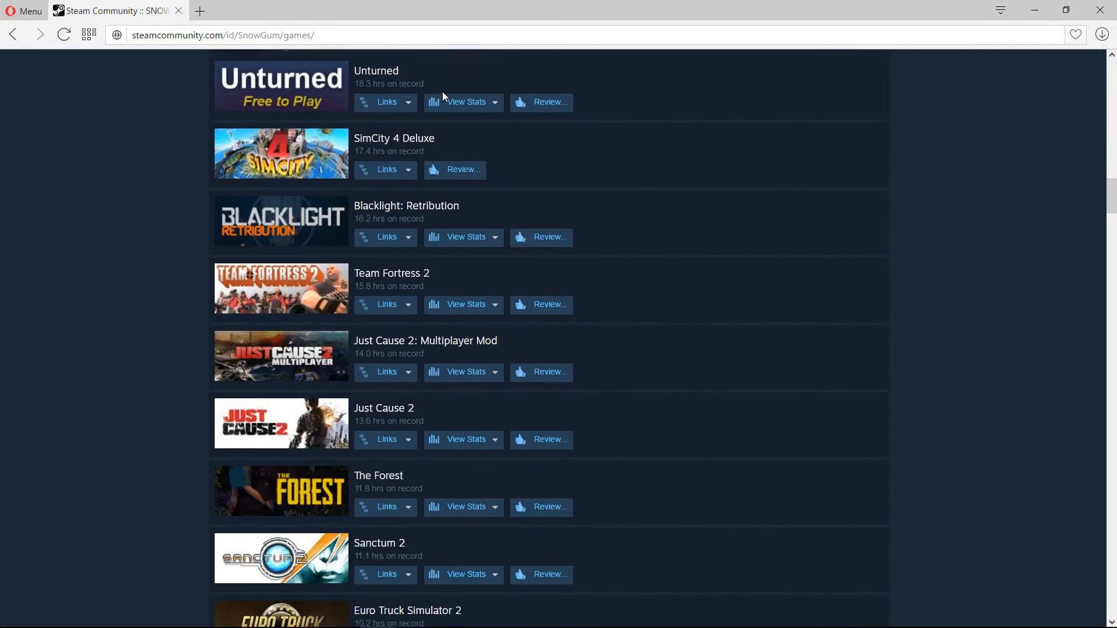
pyautogui.scroll(-3)
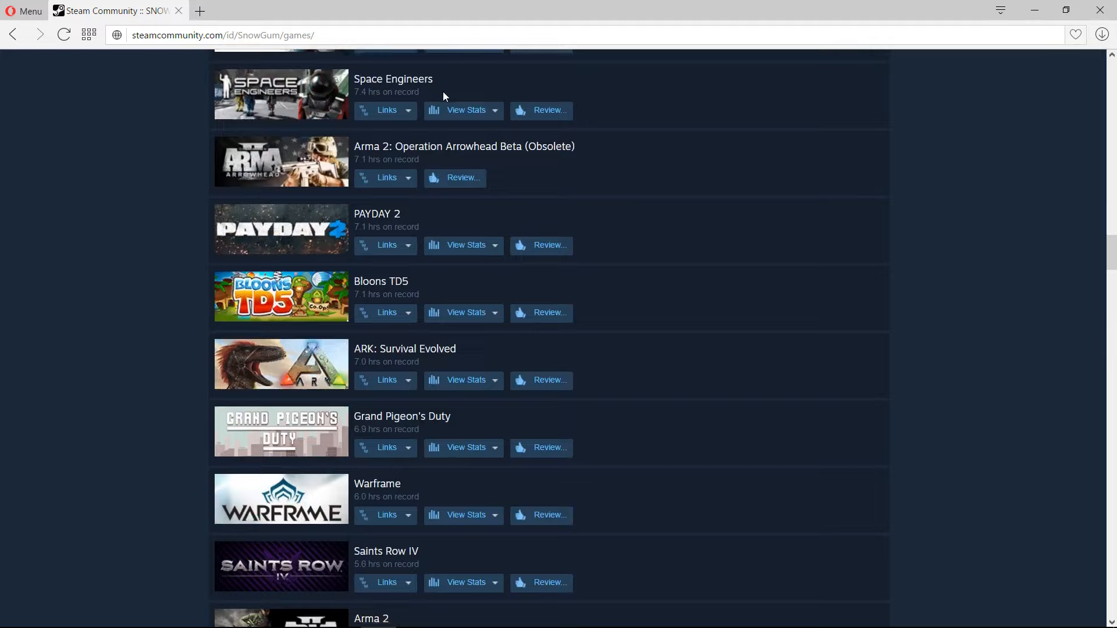
pyautogui.scroll(-3)
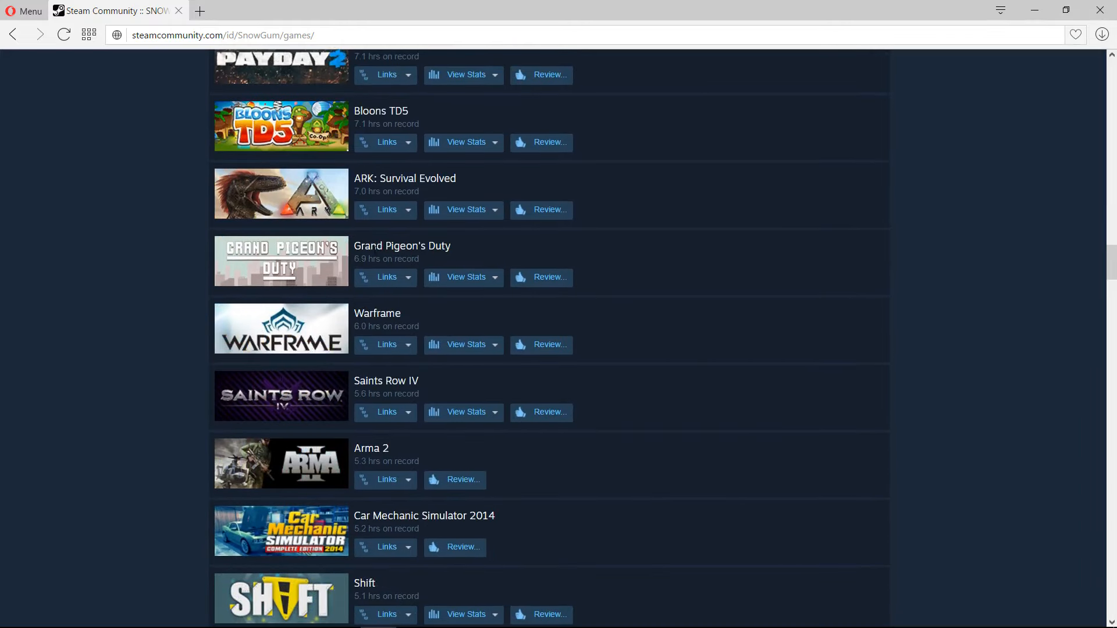
pyautogui.rightClick(359, 258)
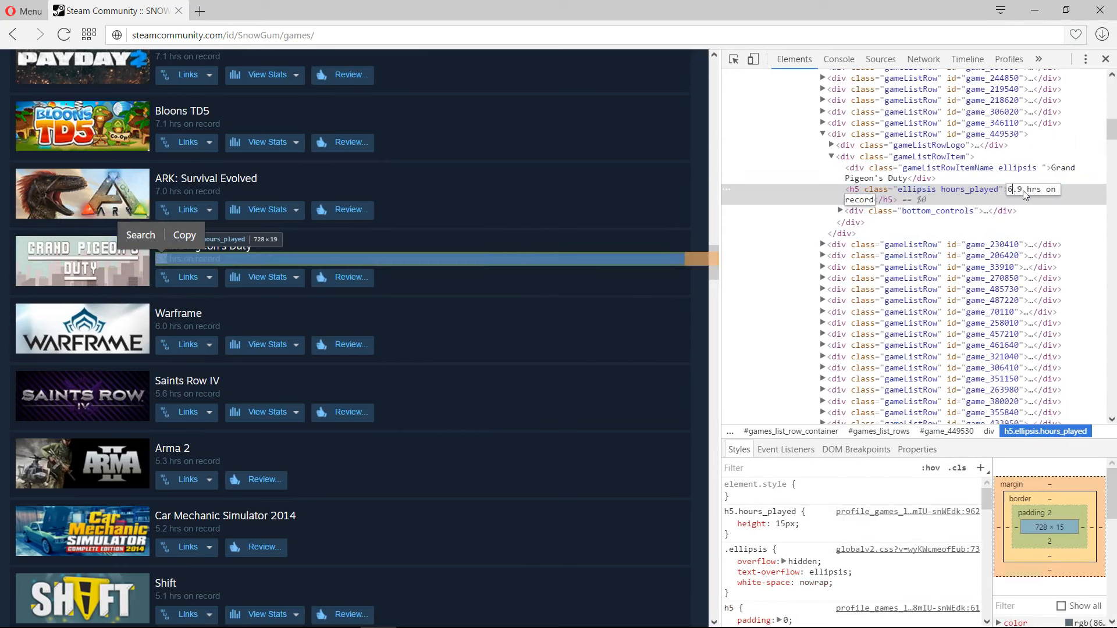
# Edit the hours_played text to '8,325 hrs on record' and open the console
pyautogui.doubleClick(1014, 190)
pyautogui.write('8,325')
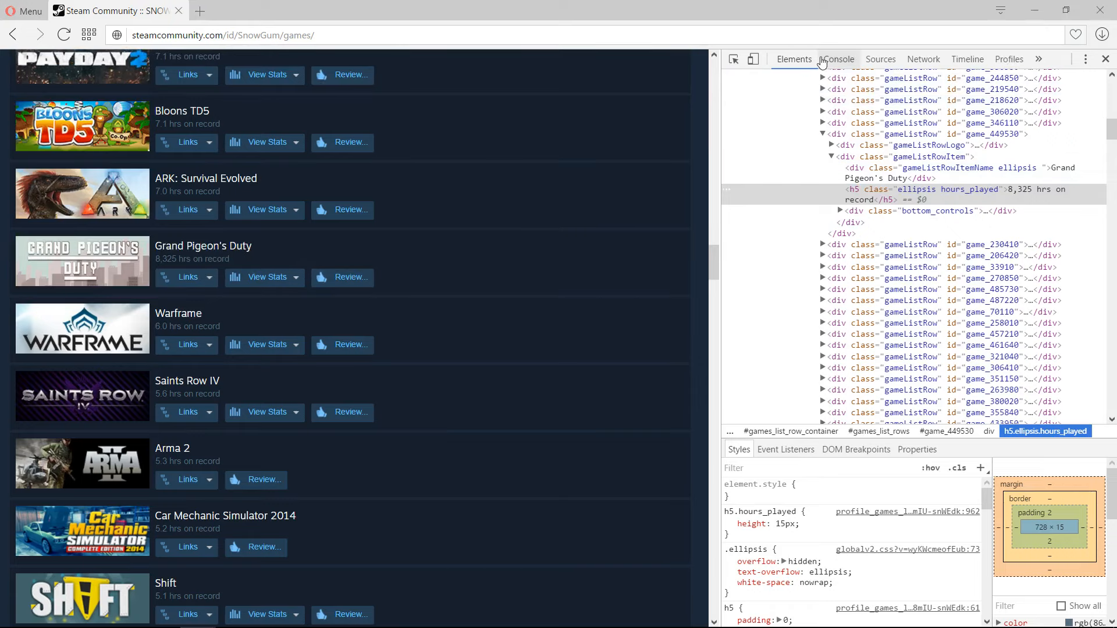
pyautogui.click(838, 60)
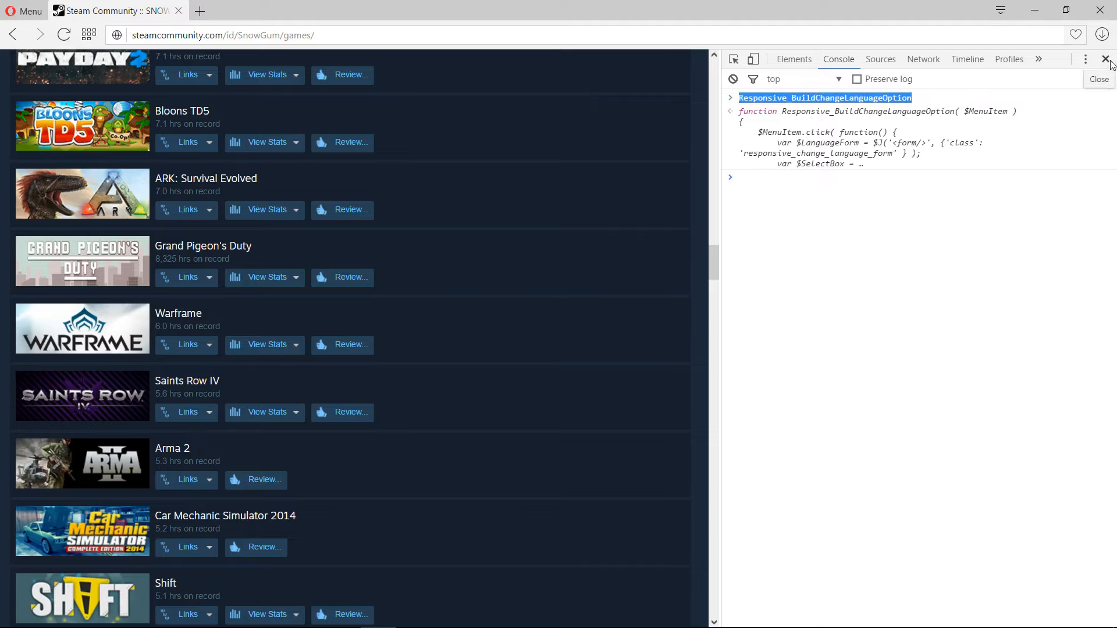
# Close the DevTools panel, keeping the edited 8,325 hrs value on the page
pyautogui.click(1105, 59)
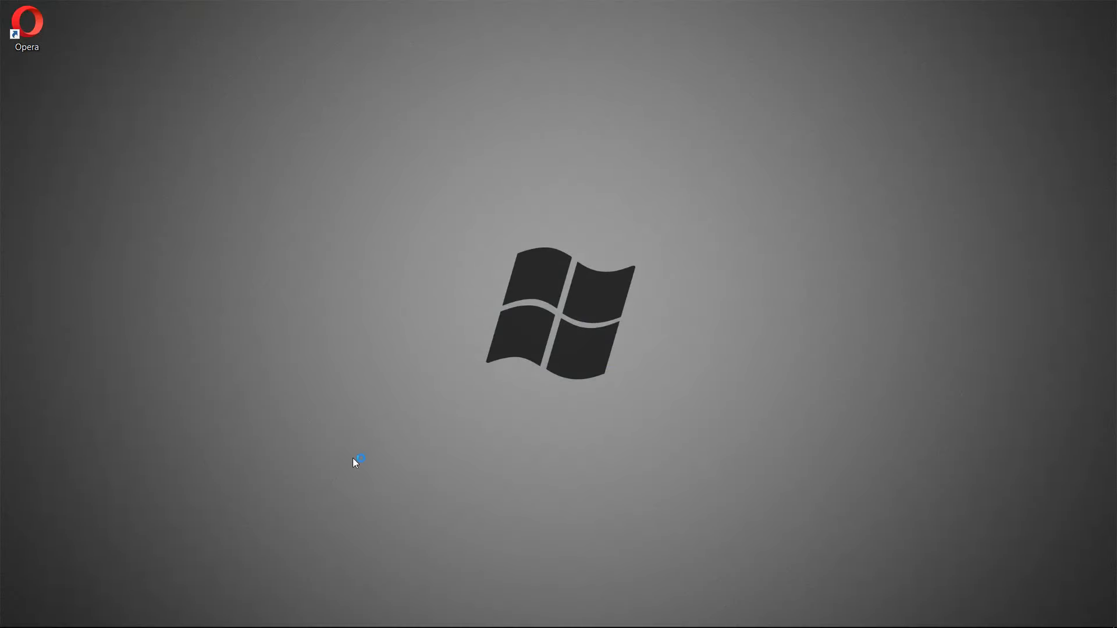
pyautogui.moveTo(361, 458); pyautogui.dragTo(344, 464)
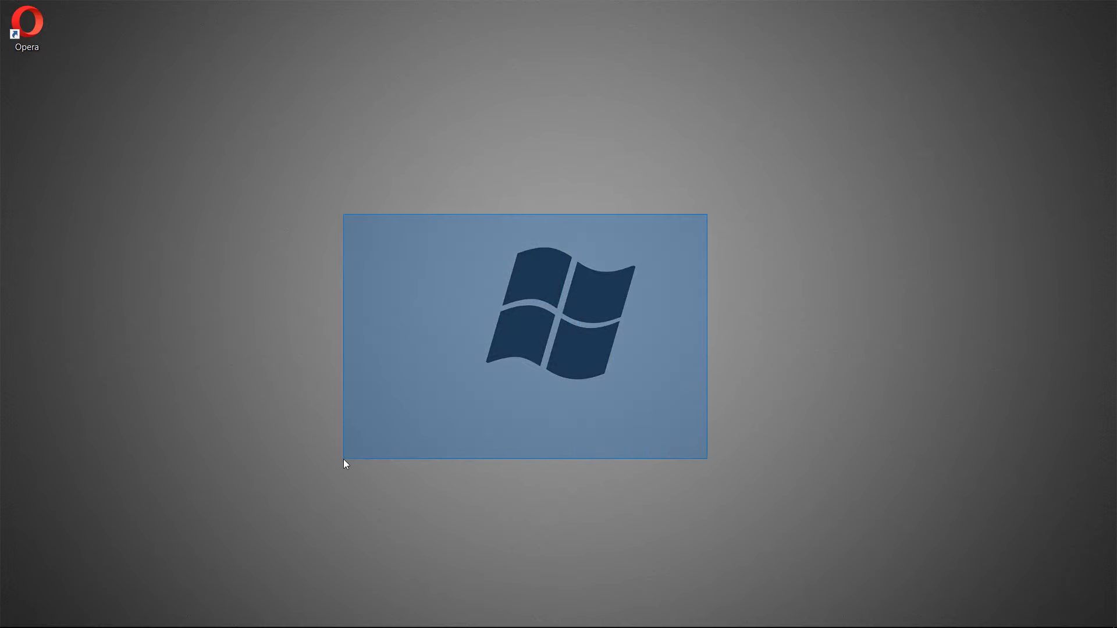